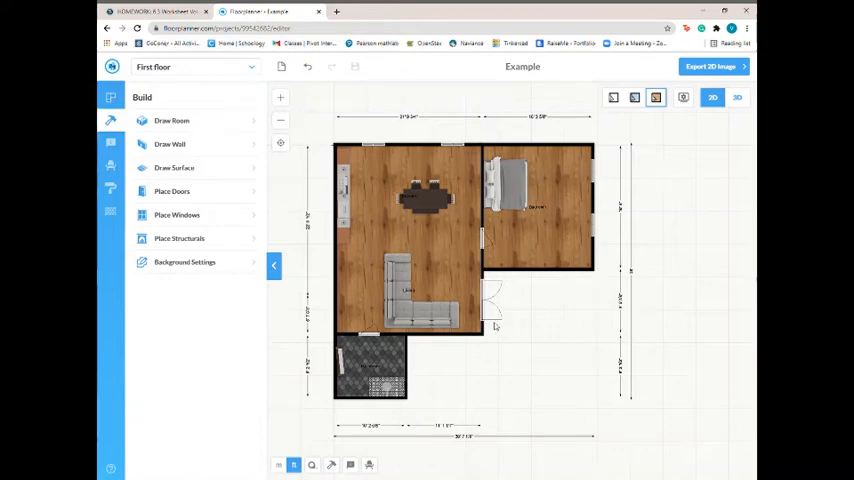
mouse_move(322, 308)
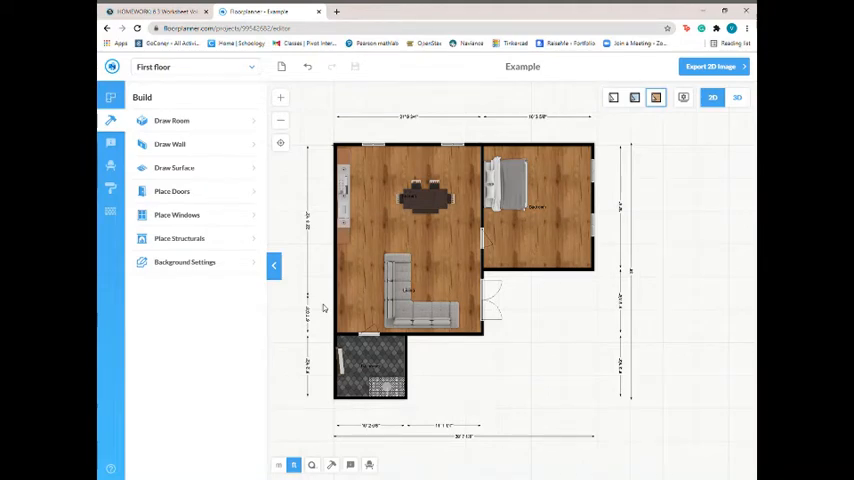
mouse_move(569, 334)
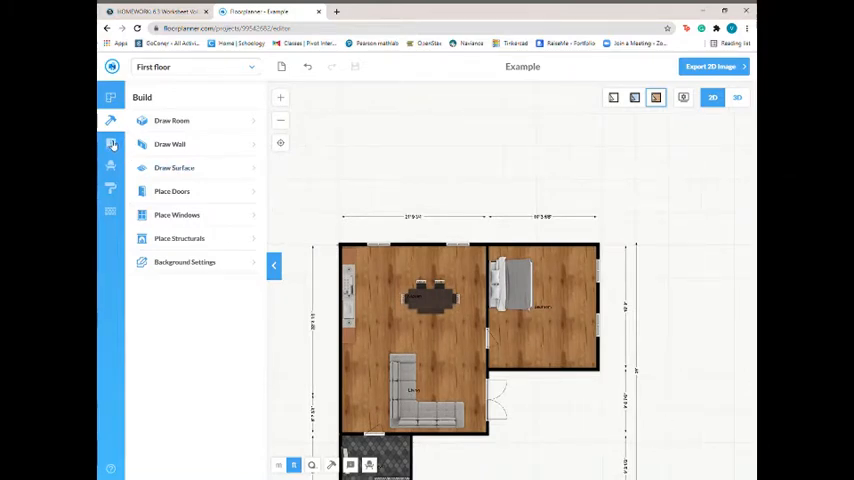
- Place a double door from the Doors catalogue on the living room's top wall
left_click(172, 191)
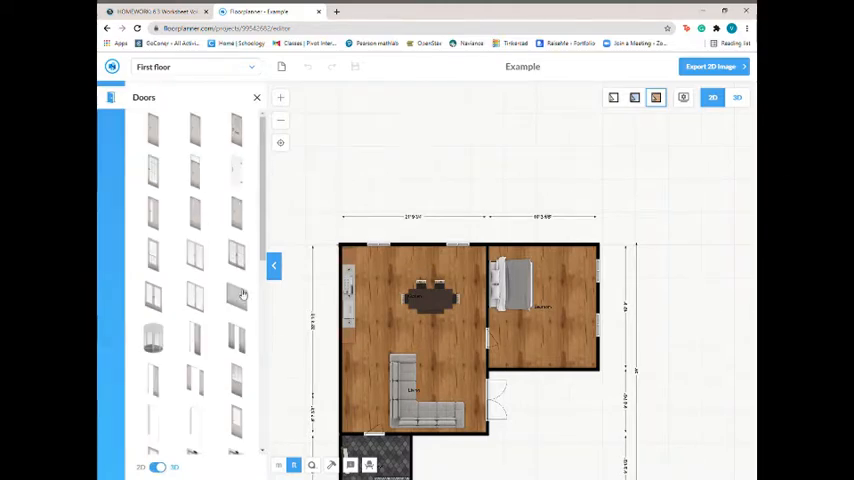
scroll("down", 3)
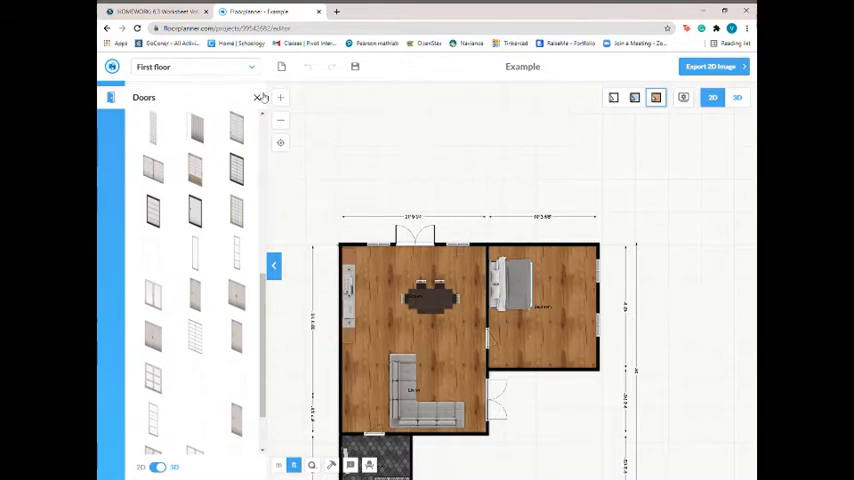
- Draw an outdoor garden surface spanning the ground above the house's top wall
left_click(258, 97)
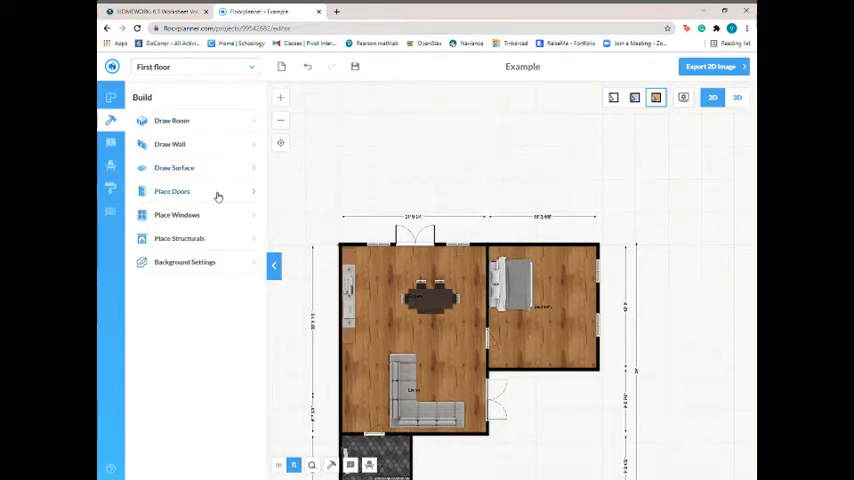
mouse_move(180, 238)
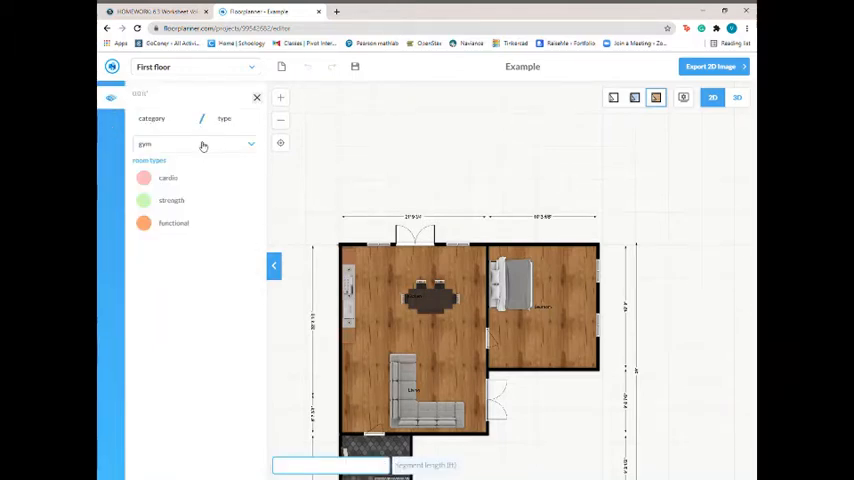
mouse_move(191, 207)
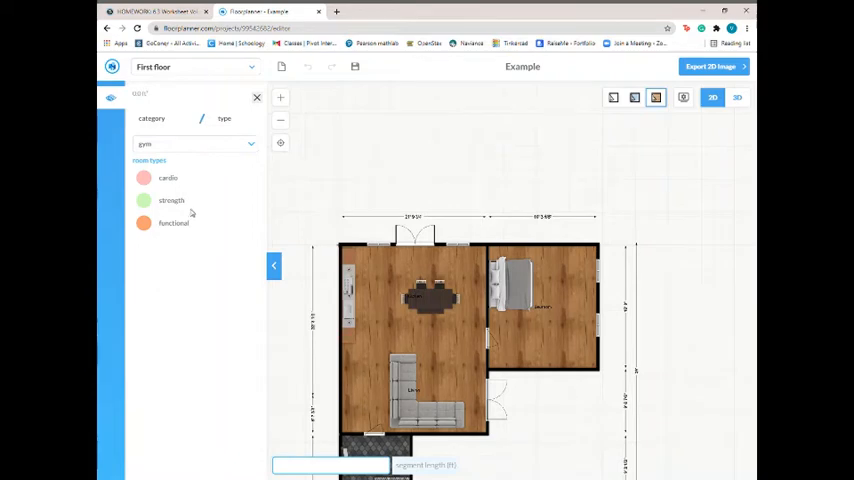
left_click(195, 143)
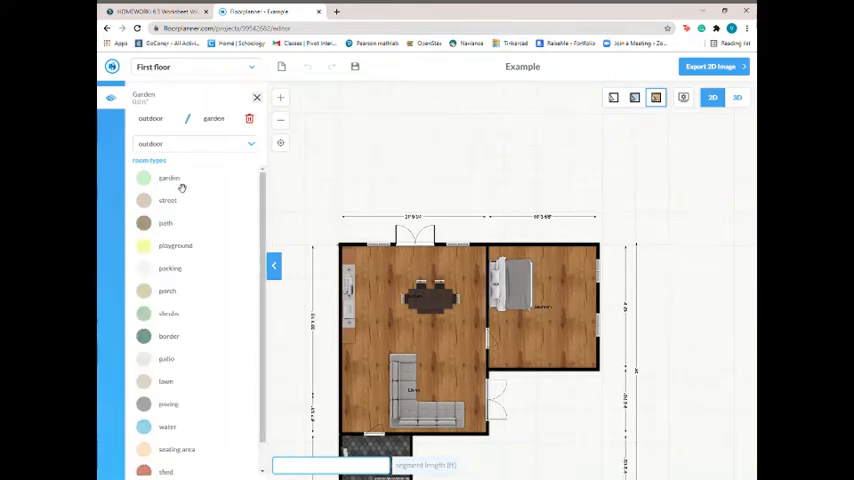
mouse_move(178, 190)
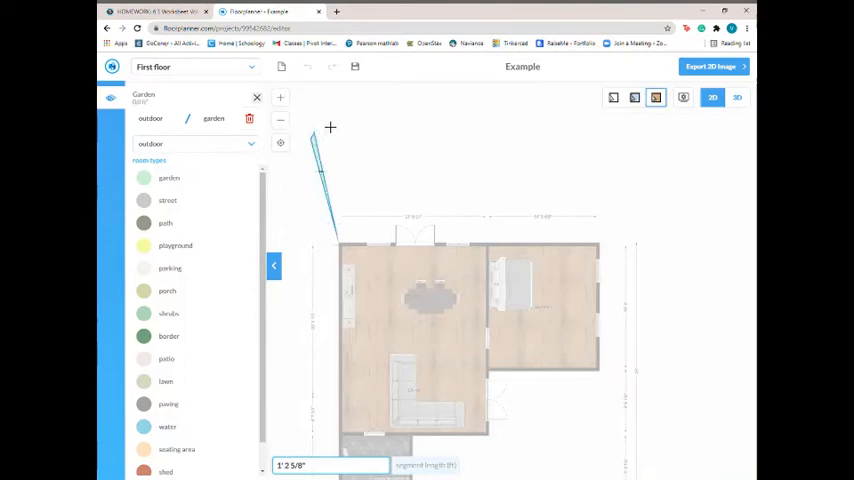
left_click(457, 125)
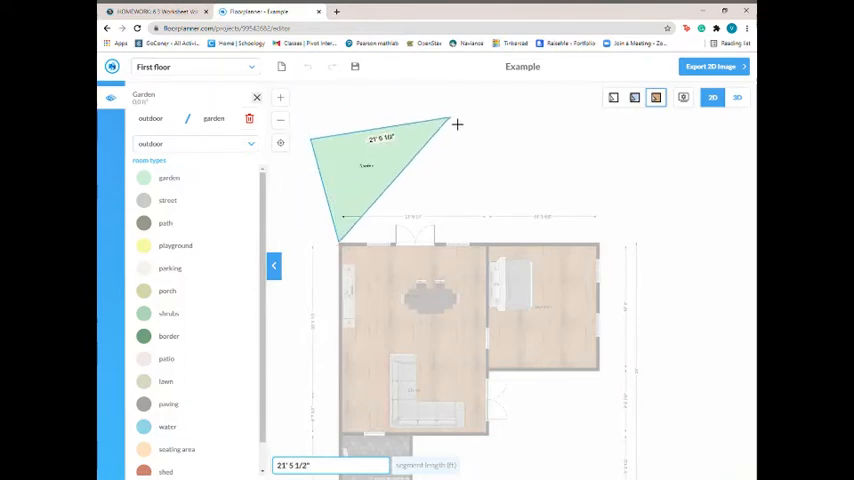
left_click_drag(457, 124, 367, 91)
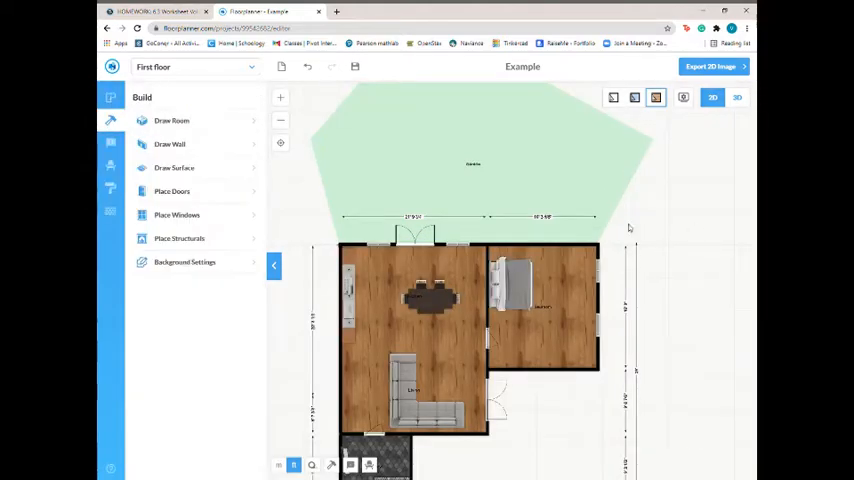
- Curve the garden surface's straight edges into a smooth rounded outline
left_click(472, 165)
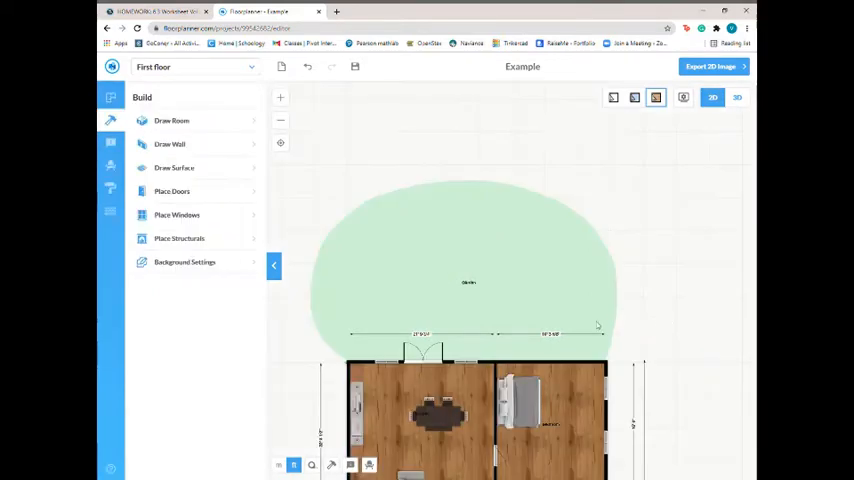
mouse_move(578, 264)
type("pool")
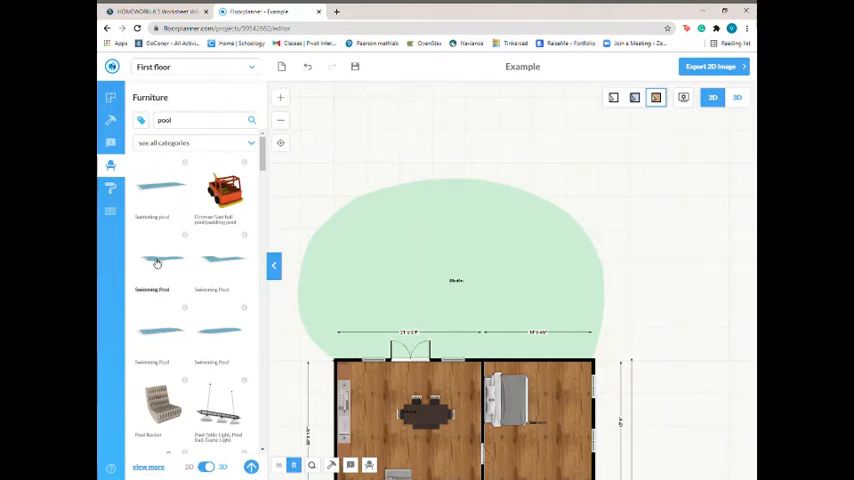
- Add a swimming pool to the garden, shrink it, and move it right
scroll("down", 3)
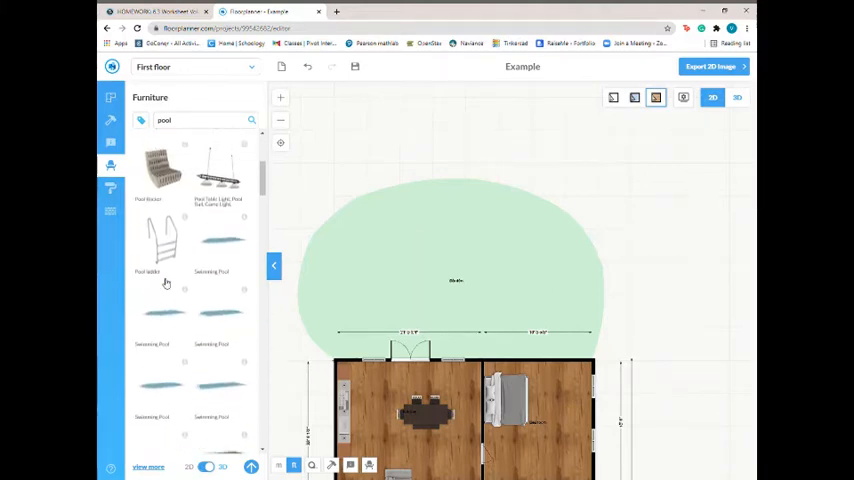
scroll("down", 3)
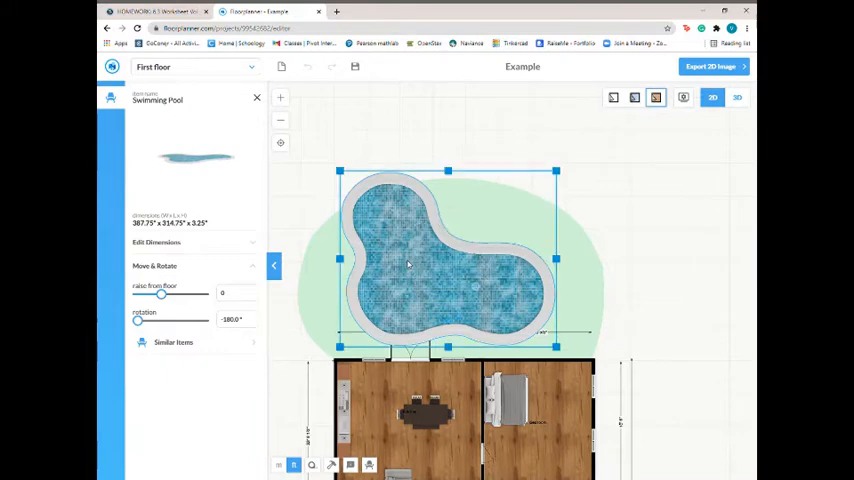
left_click_drag(339, 258, 465, 258)
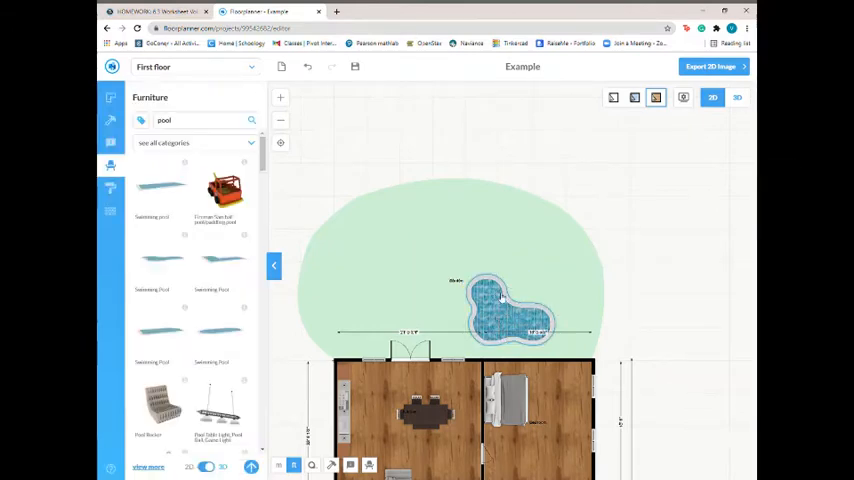
left_click(505, 310)
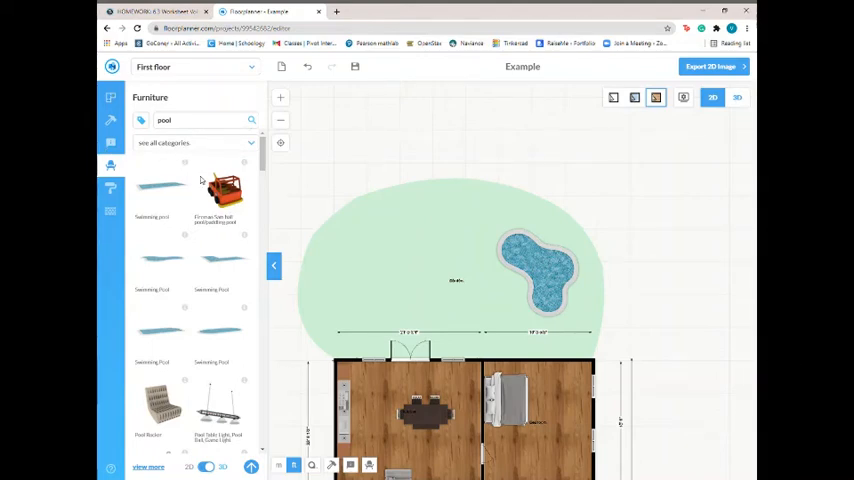
mouse_move(202, 292)
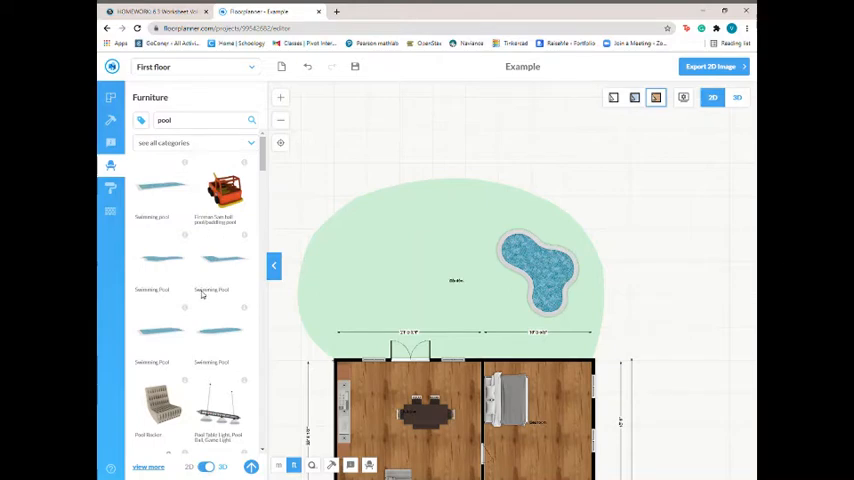
mouse_move(136, 324)
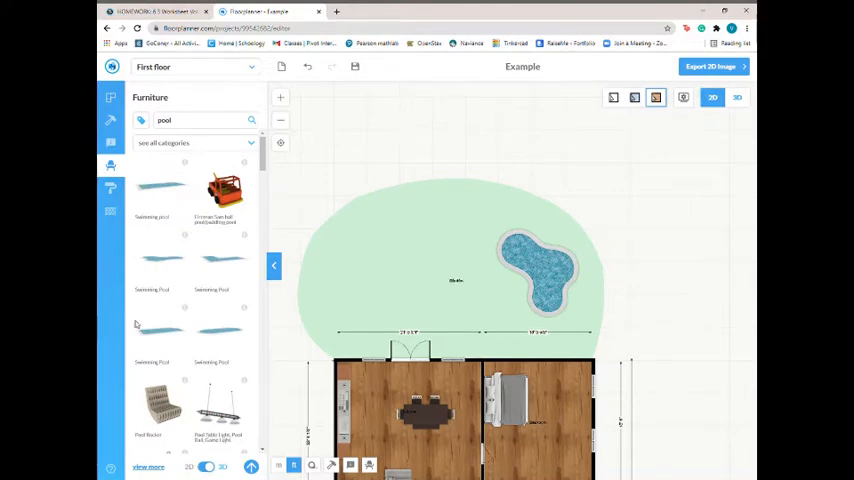
mouse_move(197, 303)
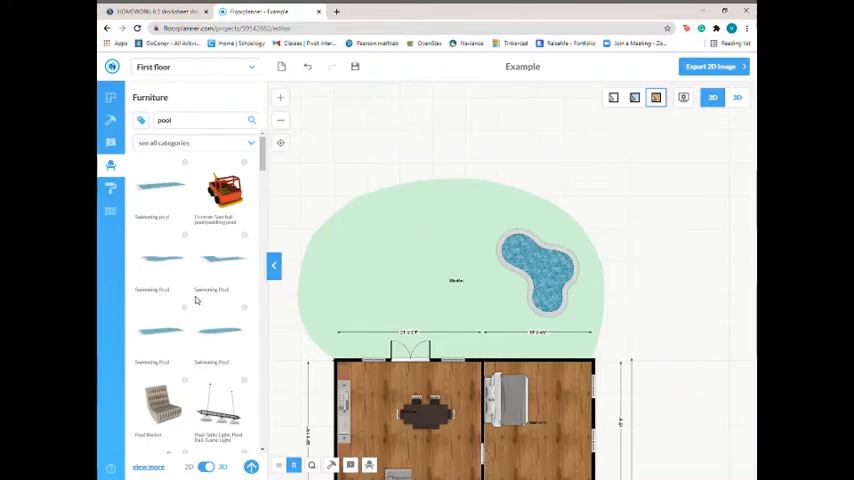
mouse_move(177, 356)
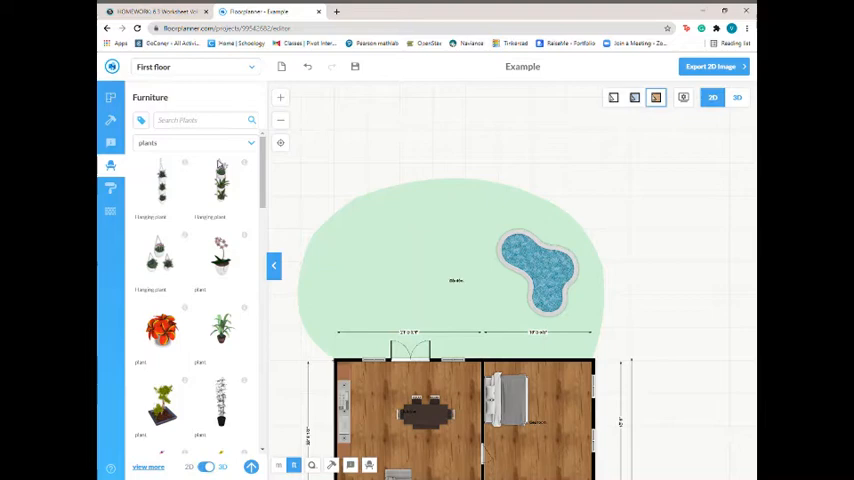
- Plant a leafy tree above the pool and a bare-branched tree on the garden's left
scroll("down", 3)
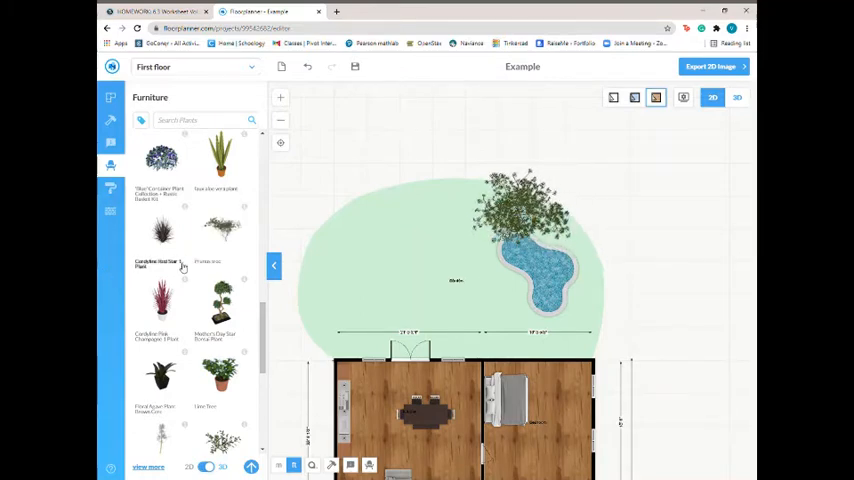
scroll("down", 3)
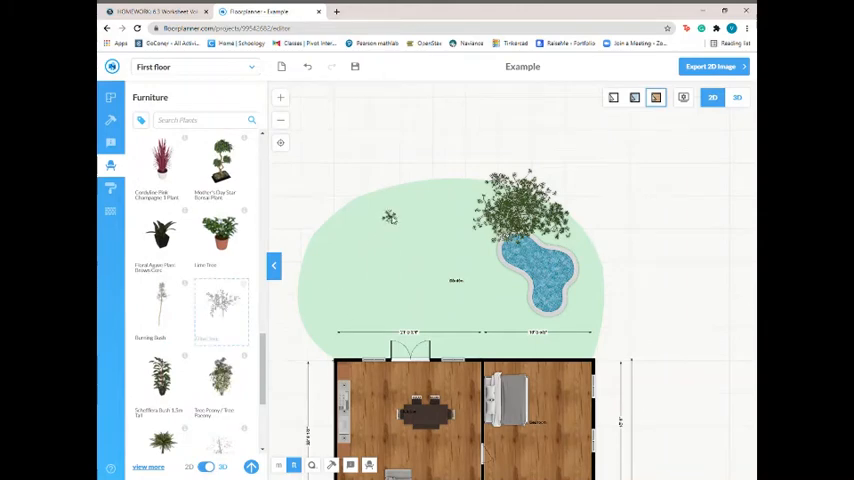
scroll("down", 3)
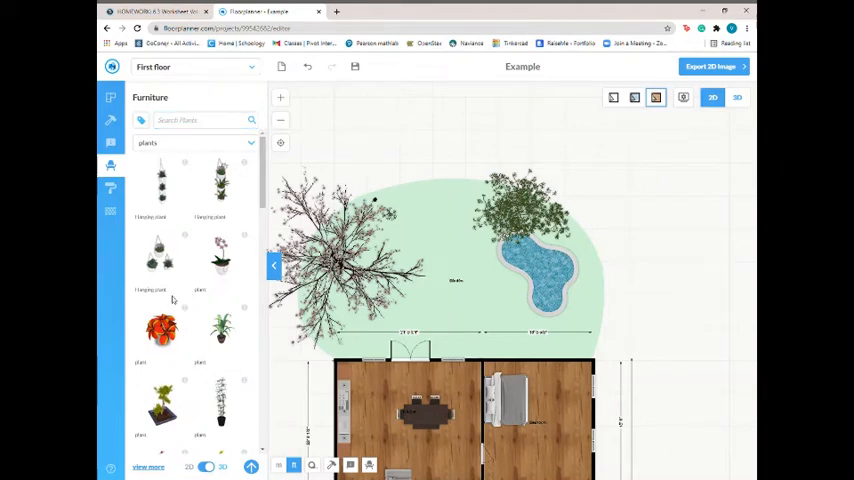
left_click(195, 142)
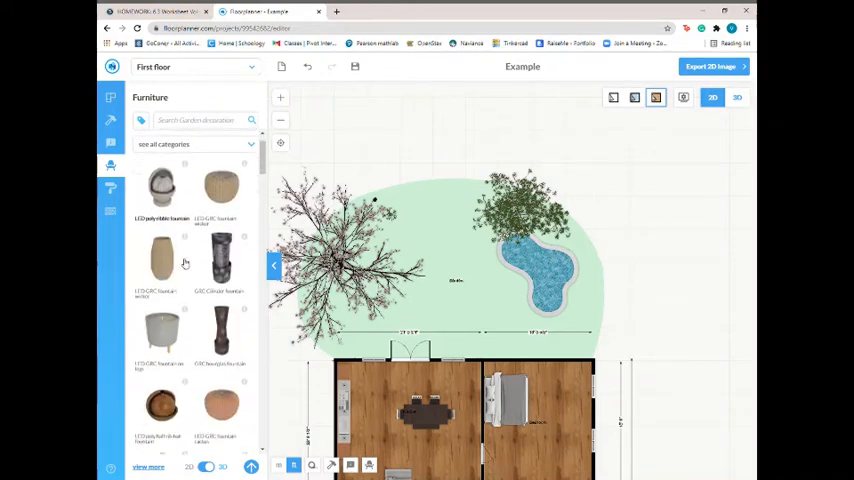
- Line the pool's right edge with several brown and grey garden stones
scroll("down", 3)
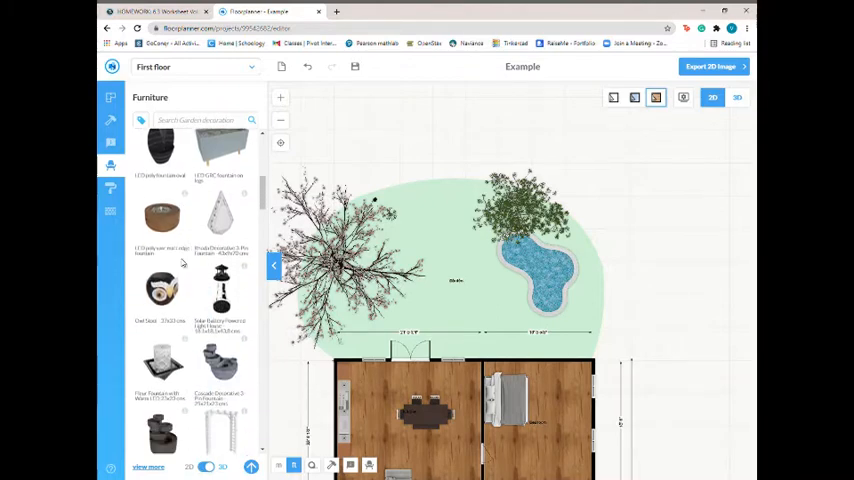
scroll("down", 3)
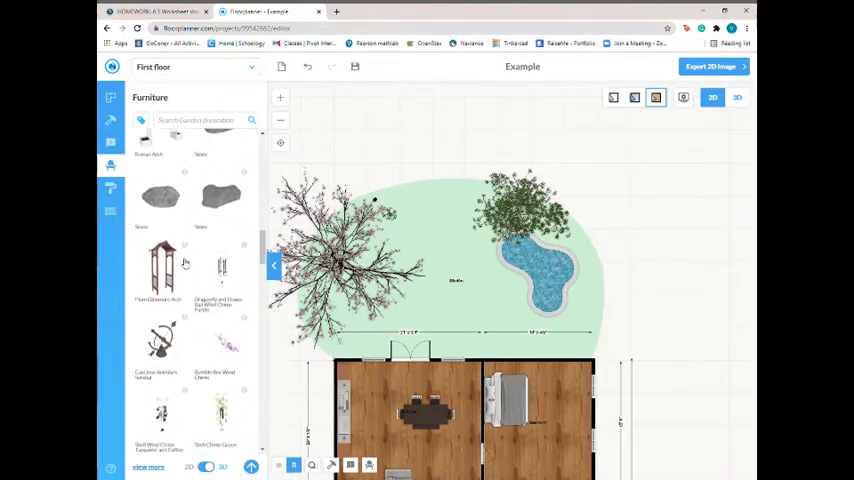
scroll("down", 3)
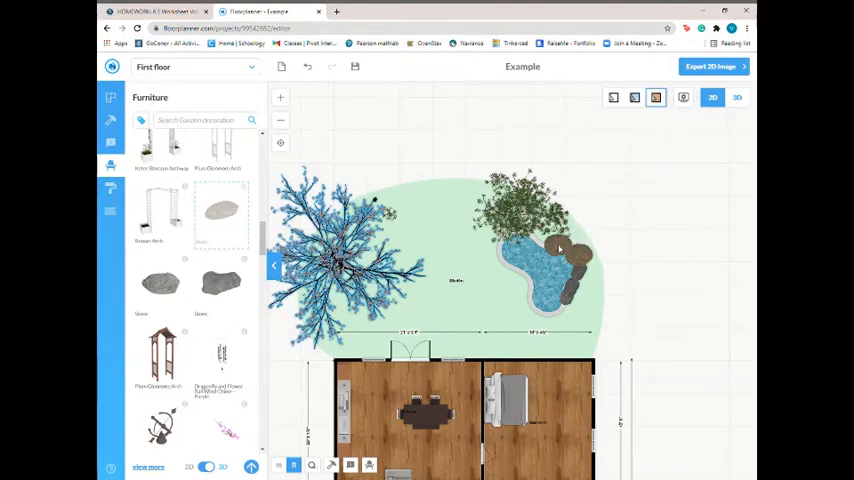
left_click_drag(560, 250, 557, 315)
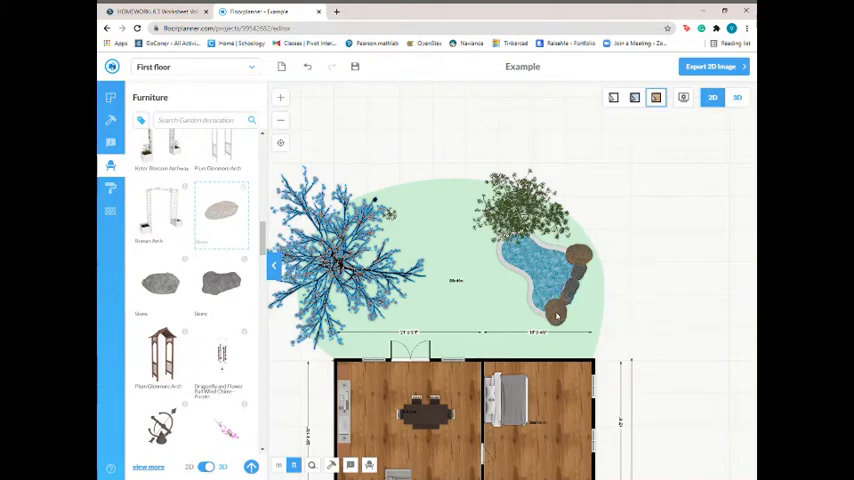
scroll("down", 3)
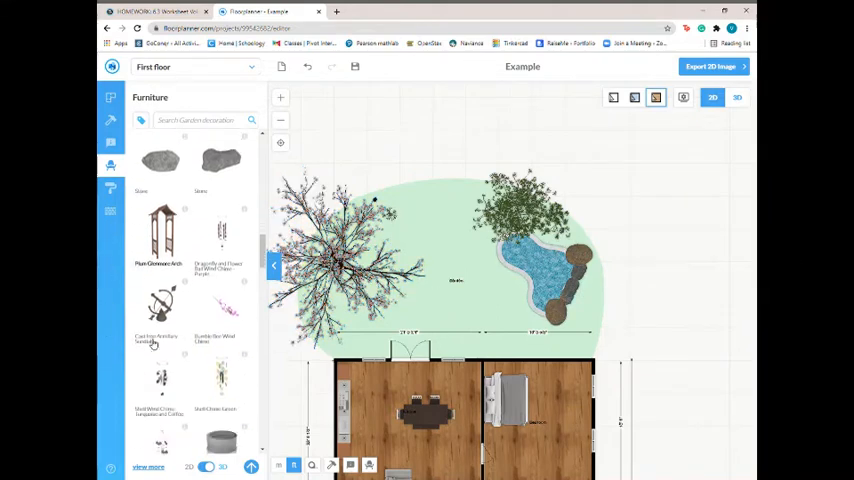
- Drop a trellis arch mid-yard and lay stepping stones from it to the door
scroll("down", 3)
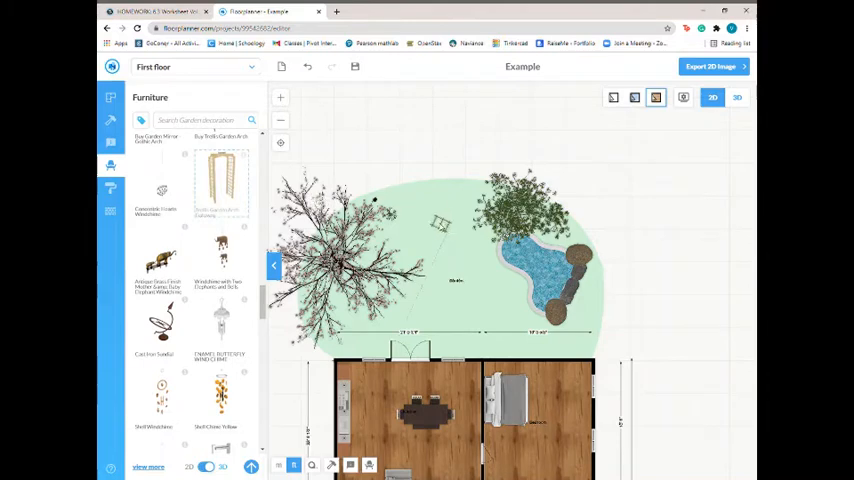
left_click(439, 222)
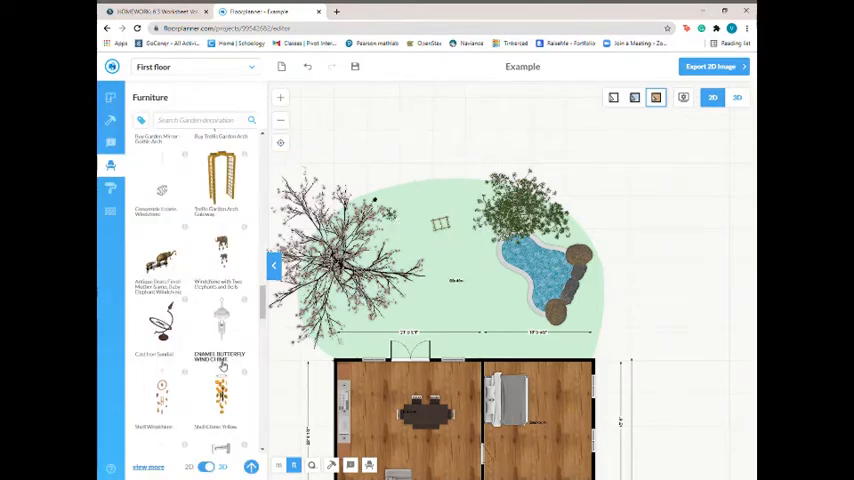
scroll("down", 3)
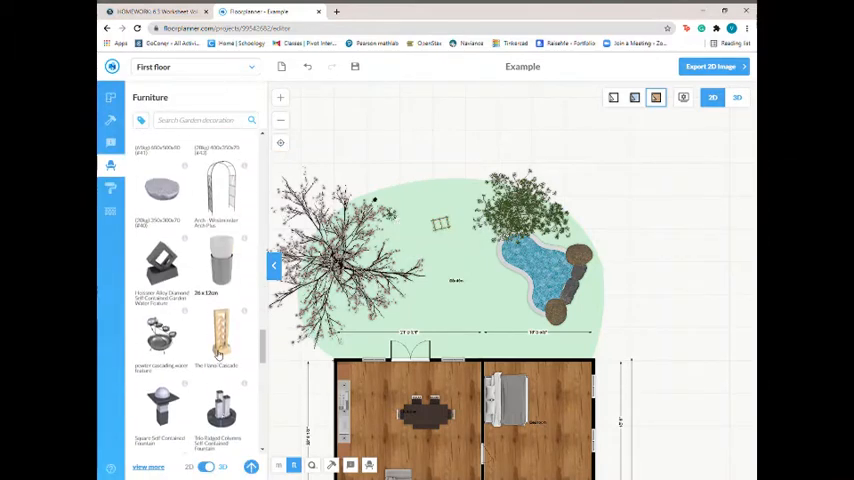
scroll("down", 3)
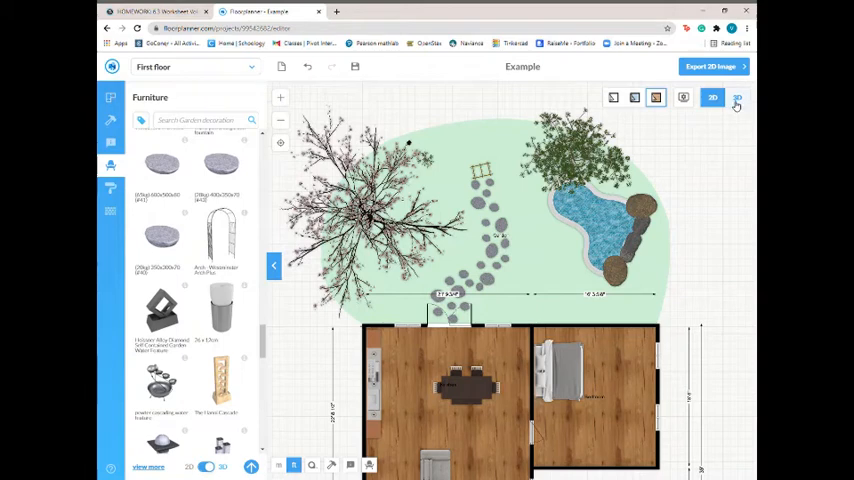
left_click(736, 98)
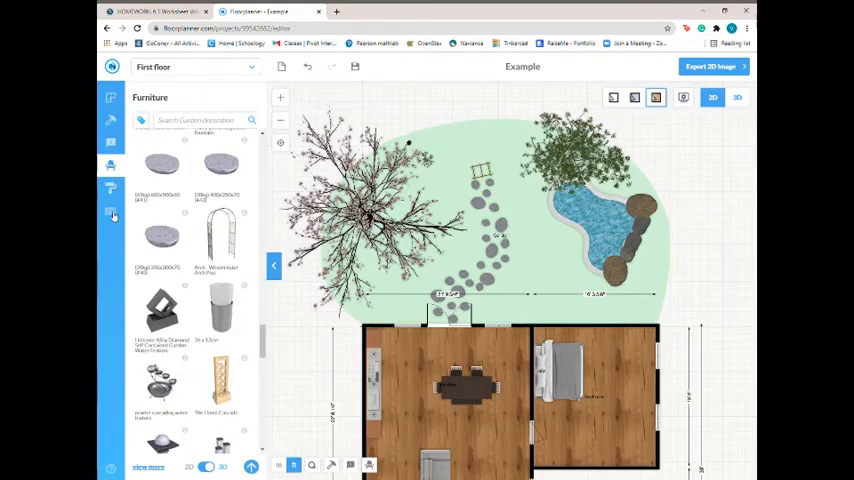
- Texture the backyard with outdoor grass and the pool border with grey stone
left_click(110, 208)
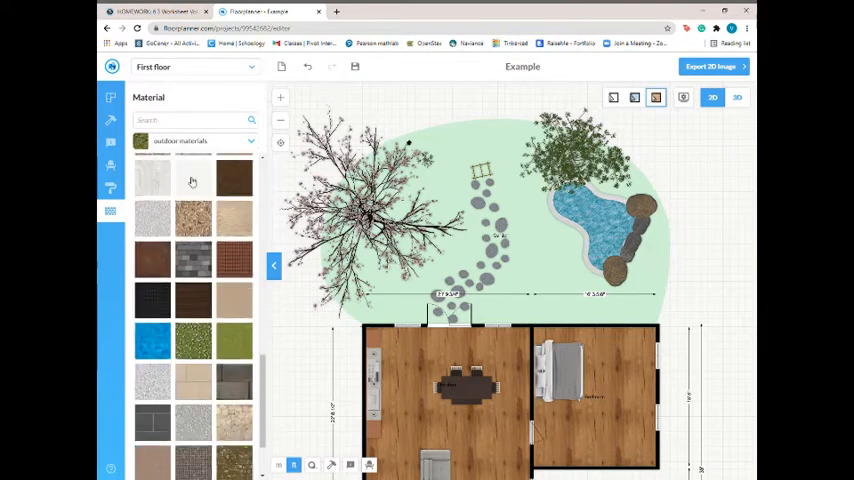
scroll("down", 3)
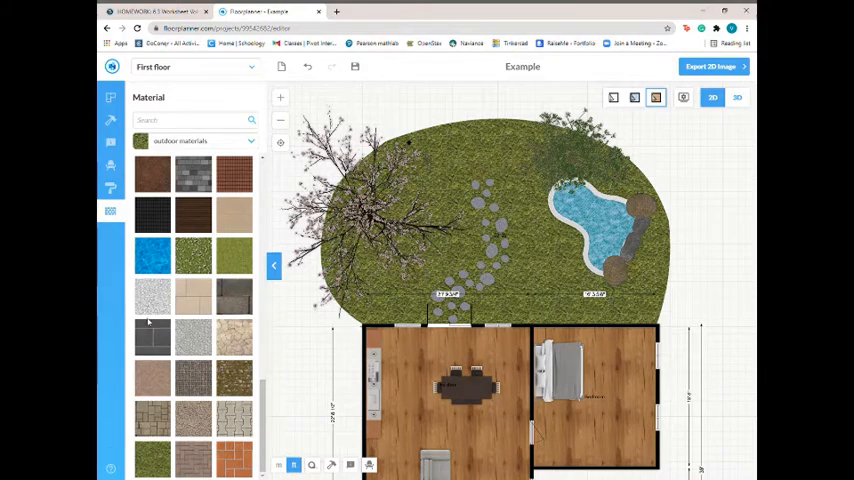
left_click(110, 142)
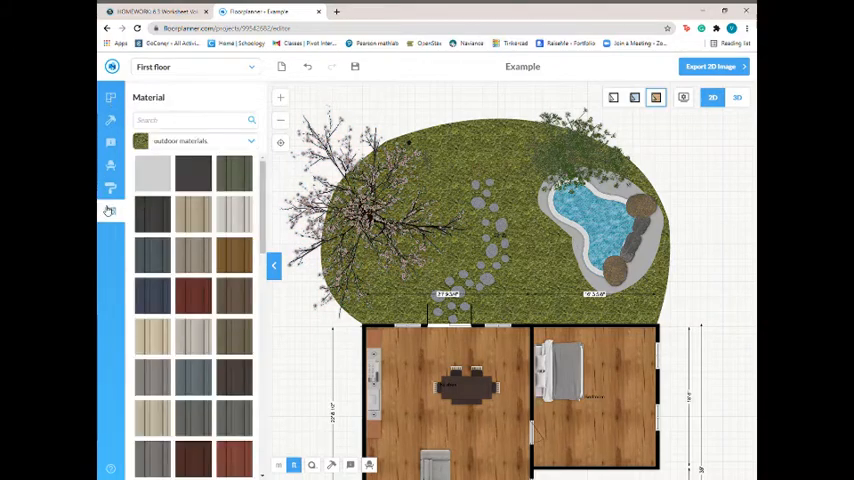
- Replace the pool border's grey stone with a pebbly gravel texture
scroll("down", 3)
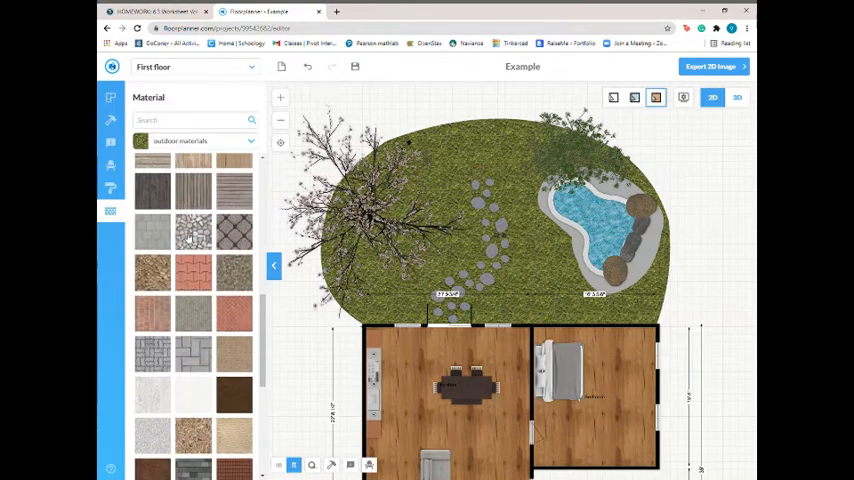
scroll("down", 3)
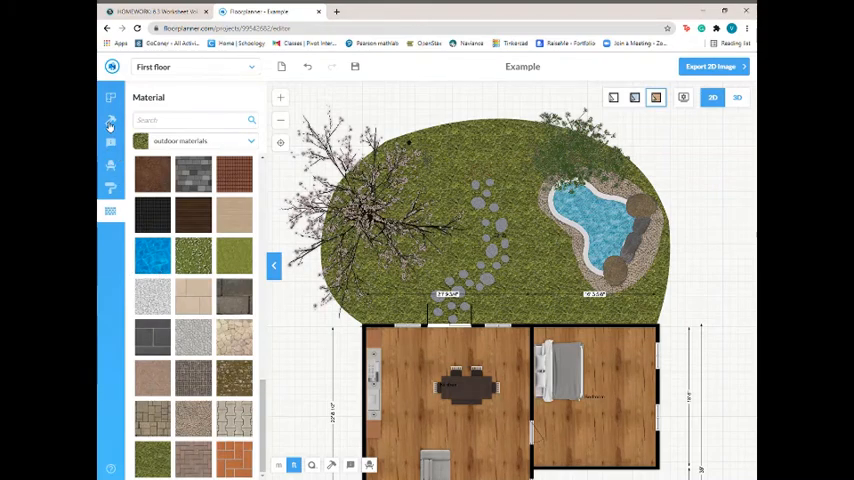
left_click(110, 120)
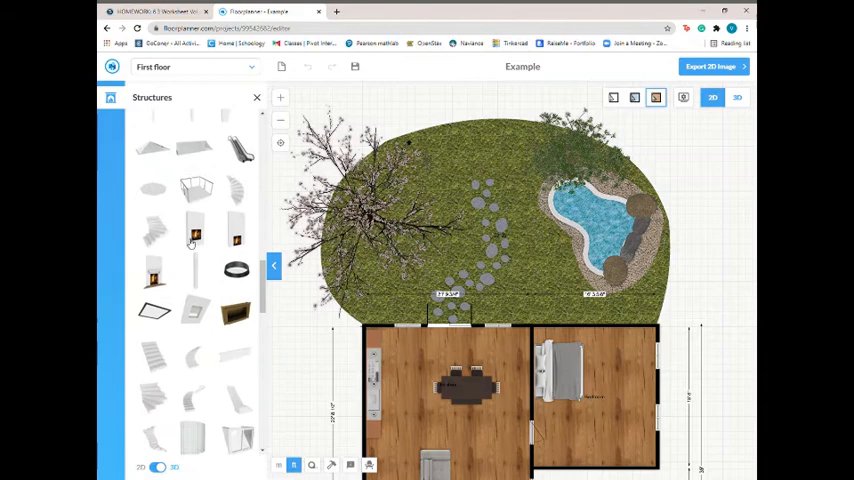
- Scroll the structures catalogue toward the fence item
scroll("down", 3)
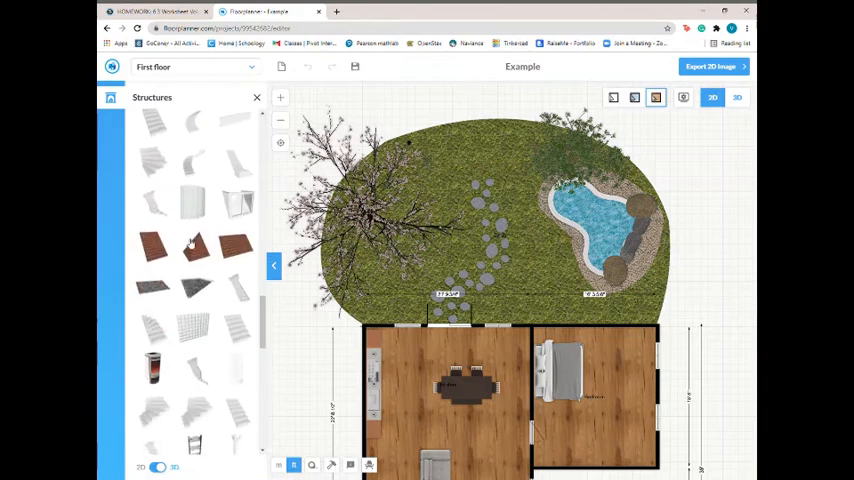
scroll("down", 3)
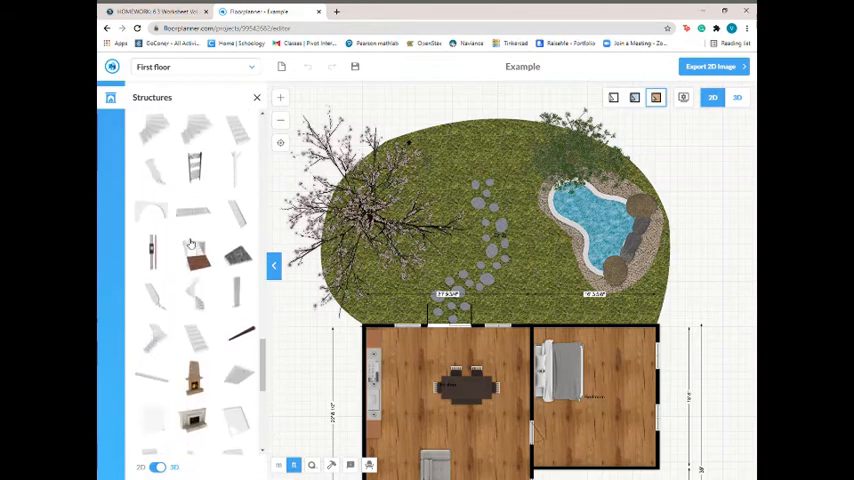
scroll("down", 3)
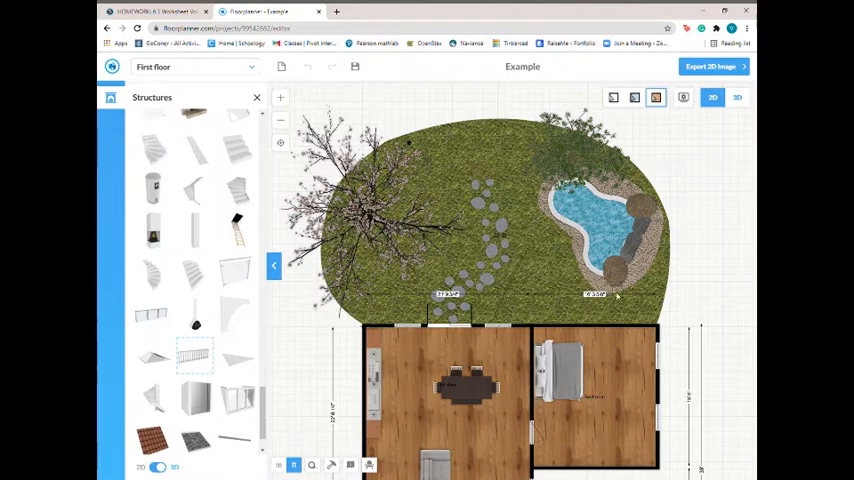
mouse_move(627, 298)
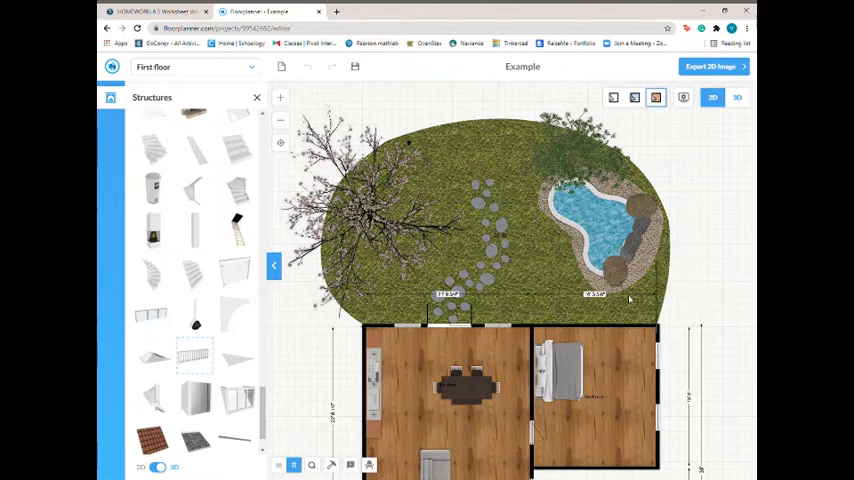
mouse_move(463, 147)
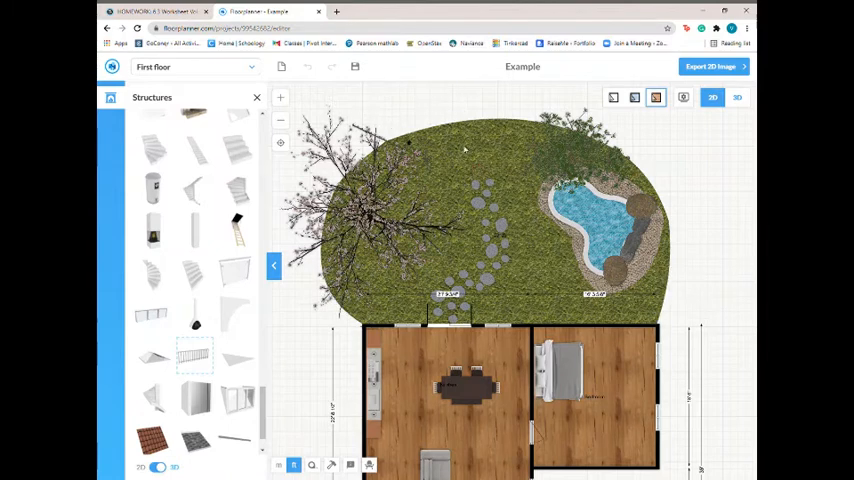
mouse_move(387, 178)
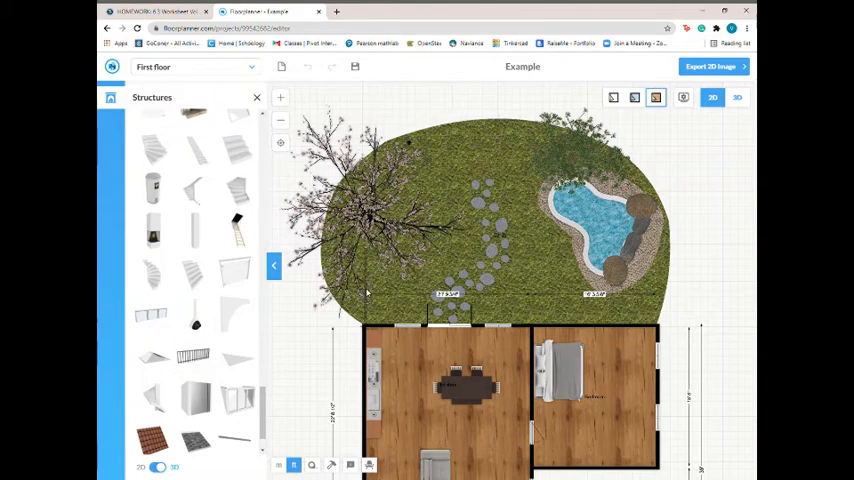
mouse_move(370, 305)
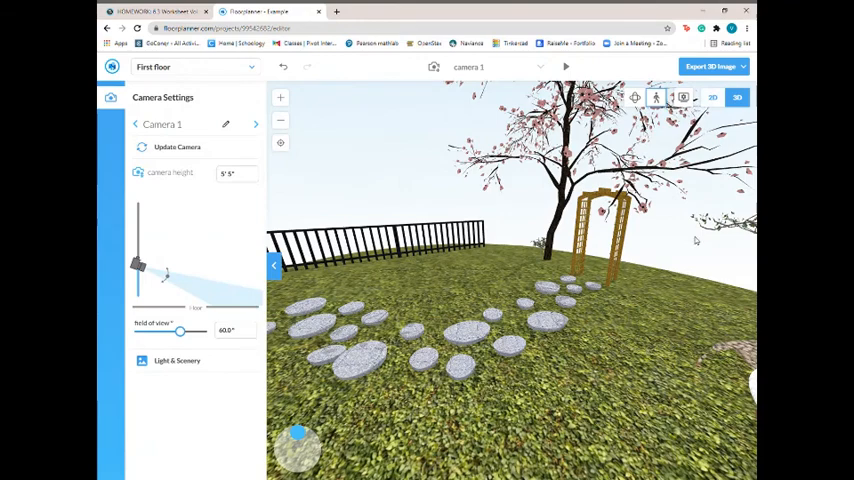
- Return from the 3D yard tour to the 2D floor plan view
left_click(713, 97)
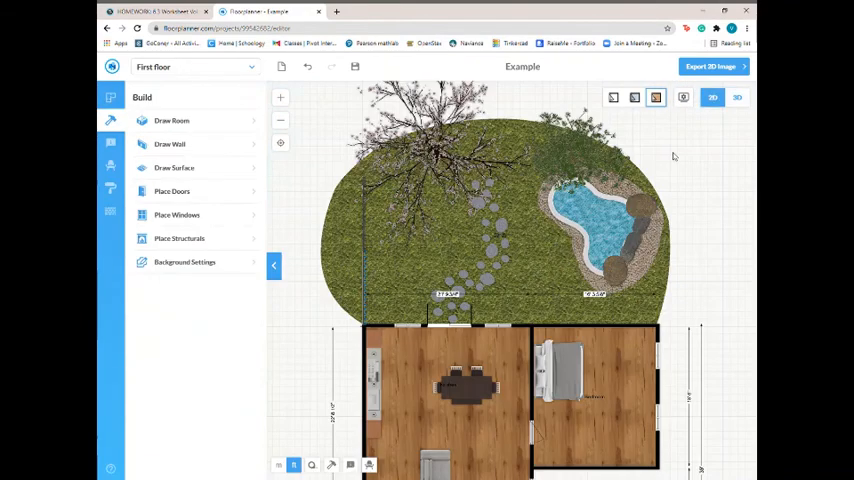